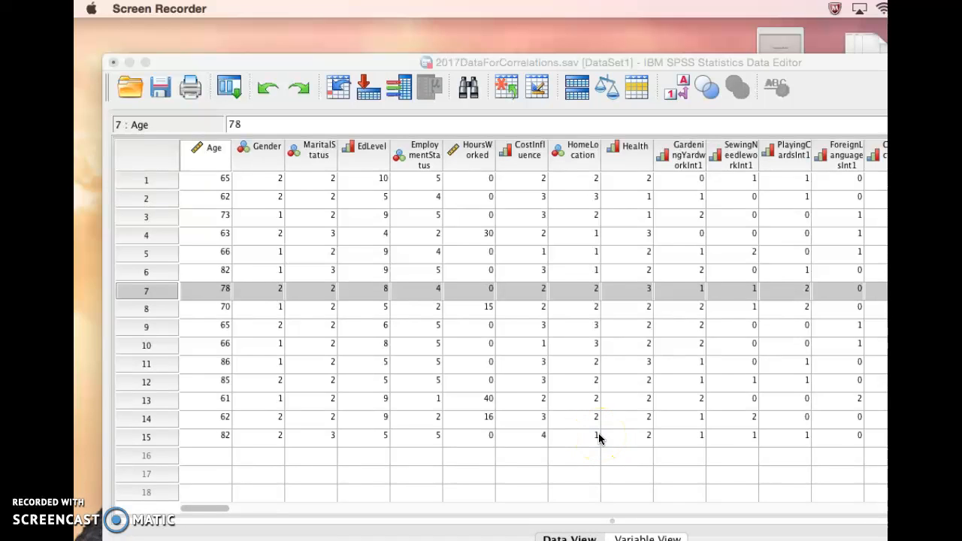
mouse_move(599, 440)
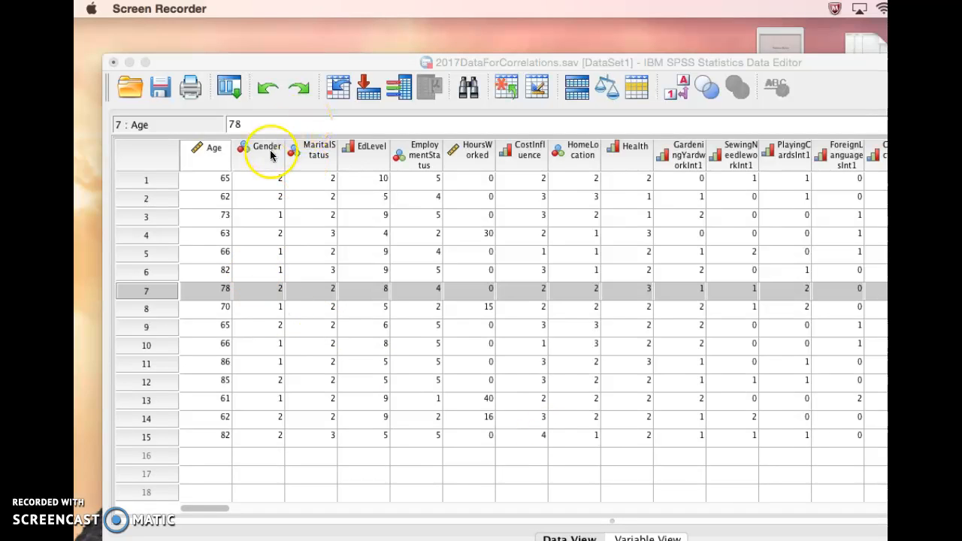
Select the Gender column and open the Crosstabs dialog from Analyze > Descriptive Statistics
left_click(267, 150)
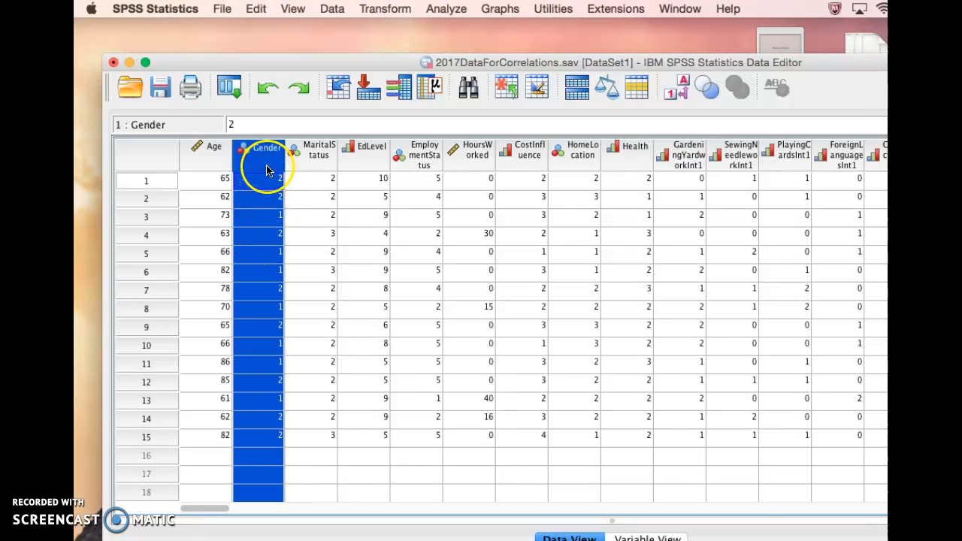
mouse_move(267, 147)
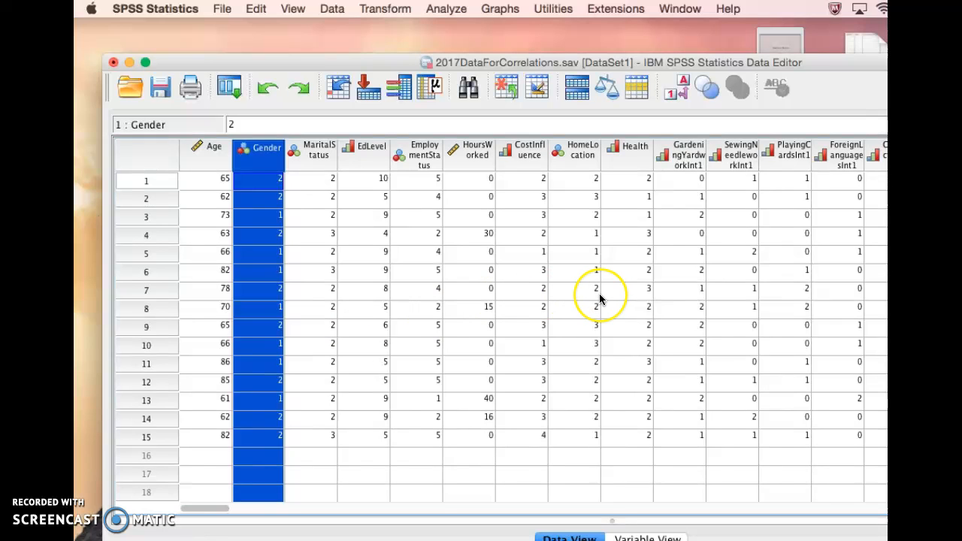
scroll("right", 3)
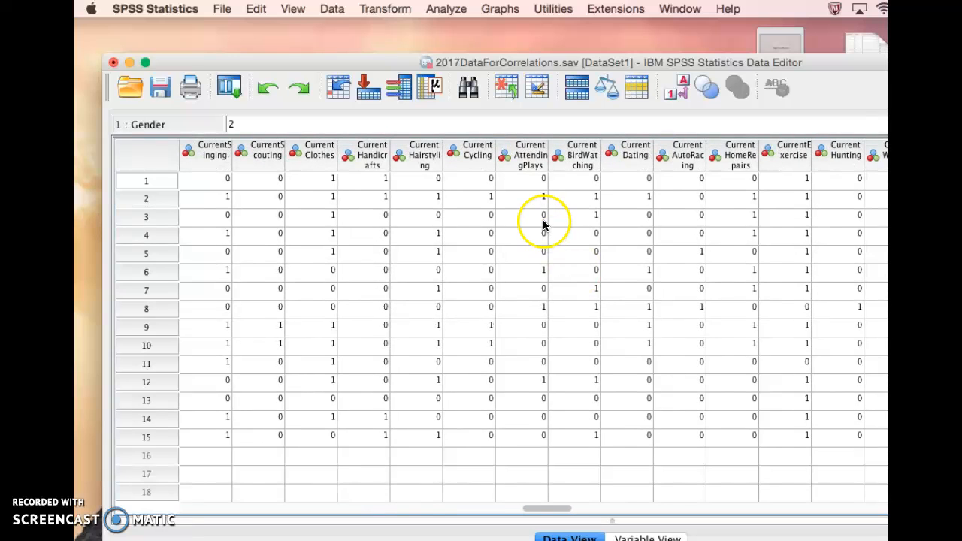
scroll("right", 3)
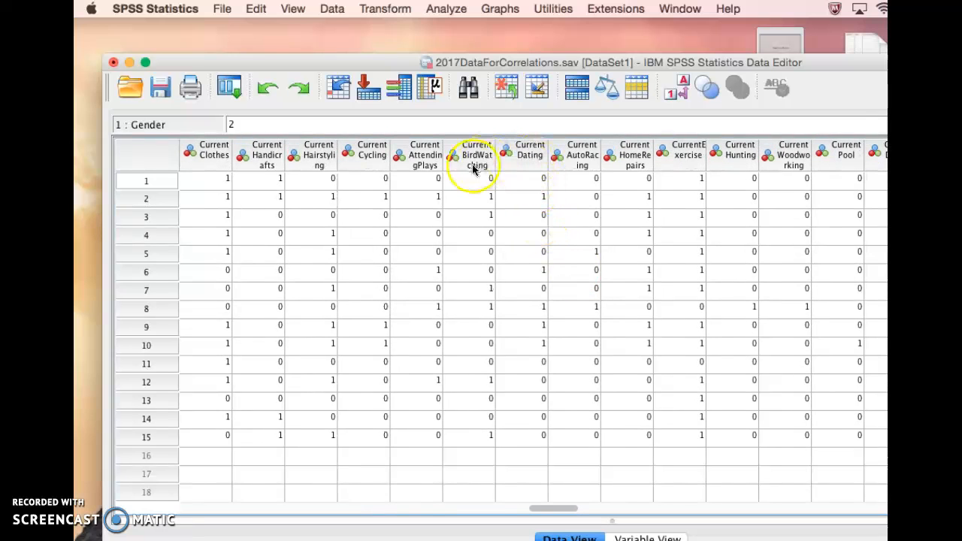
mouse_move(397, 158)
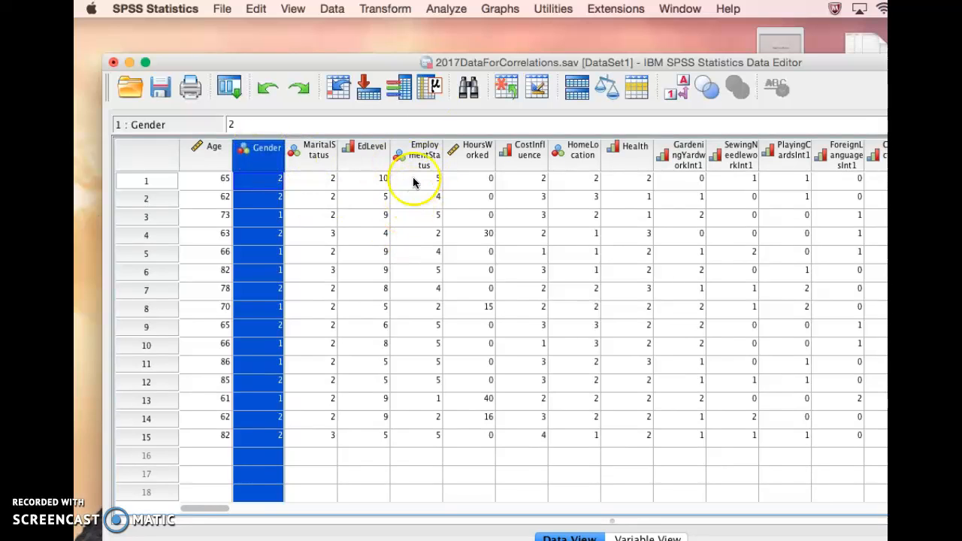
mouse_move(444, 13)
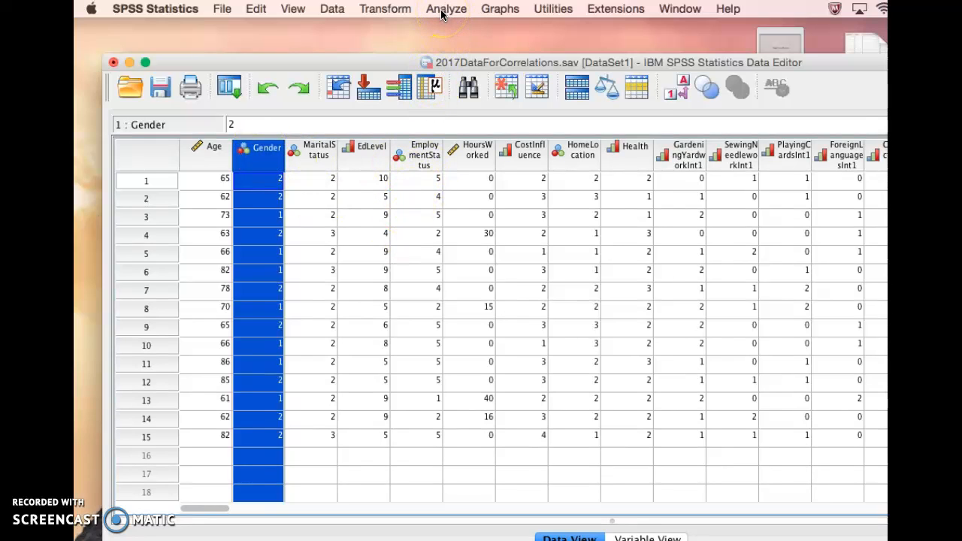
left_click(446, 8)
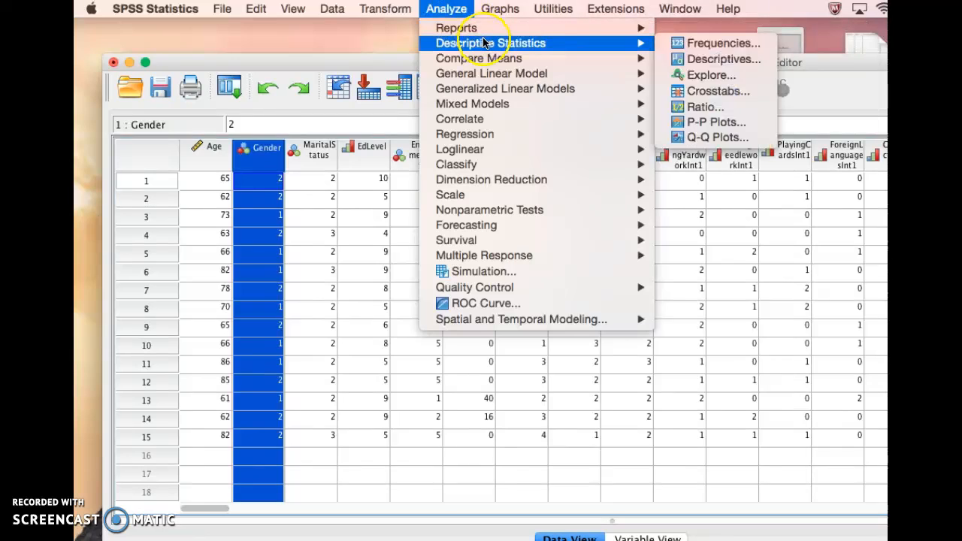
mouse_move(483, 43)
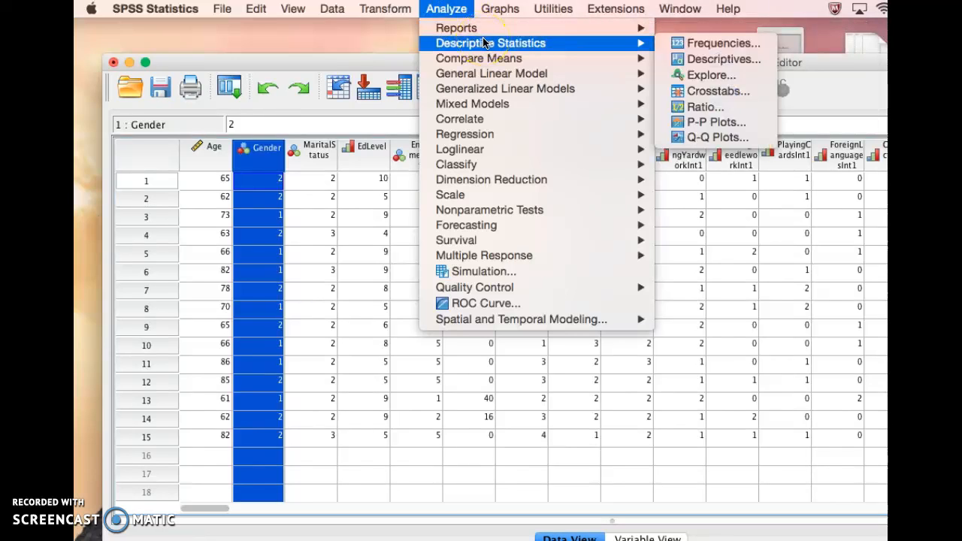
mouse_move(601, 45)
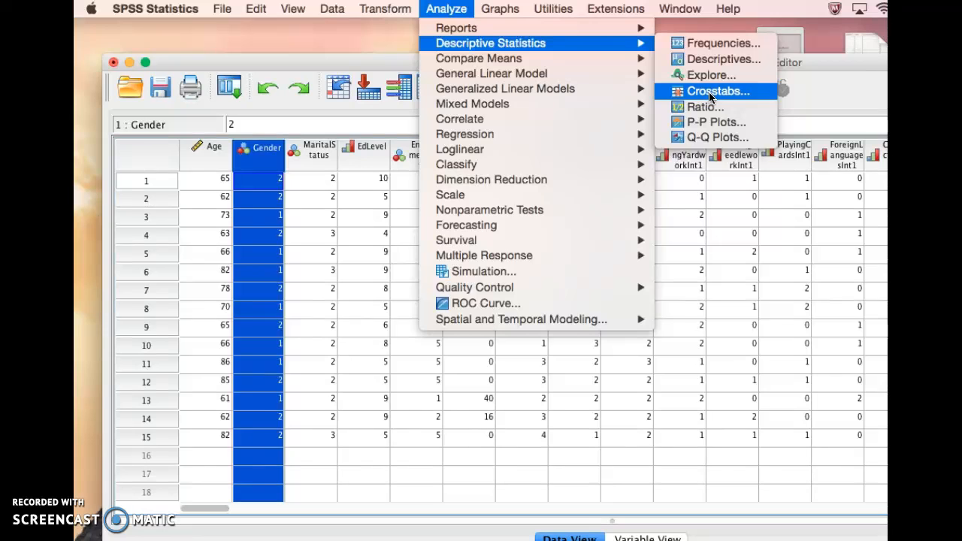
left_click(716, 91)
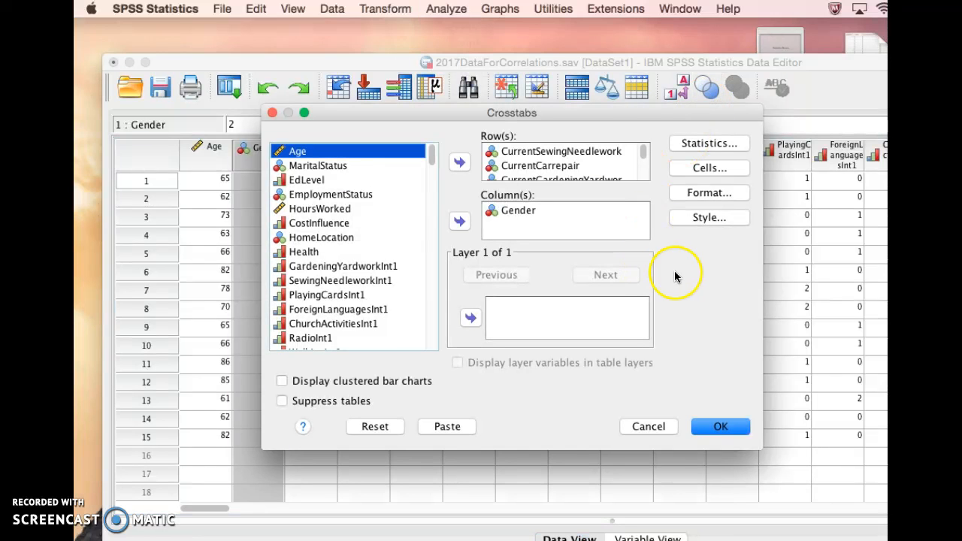
Reset the Crosstabs variables and turn on the Chi-square statistic
left_click(375, 426)
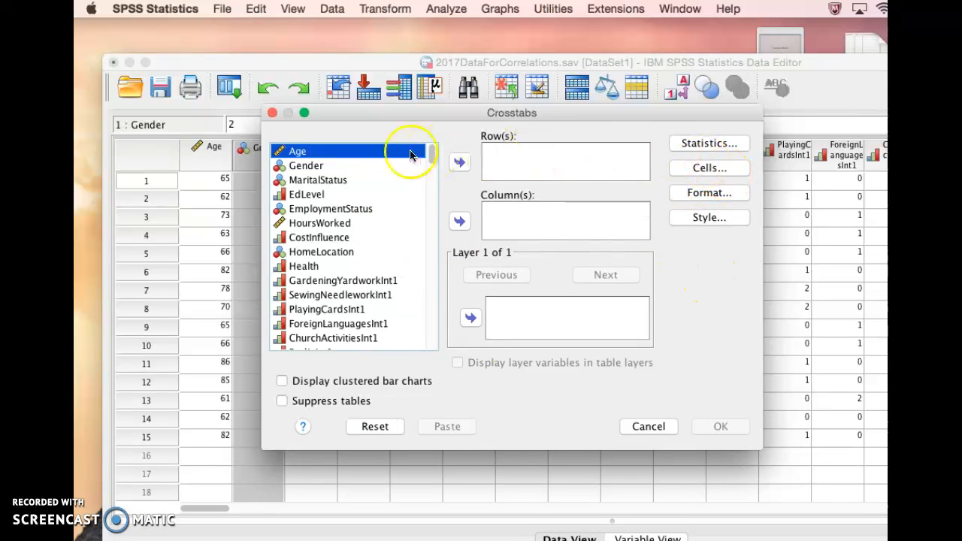
mouse_move(702, 144)
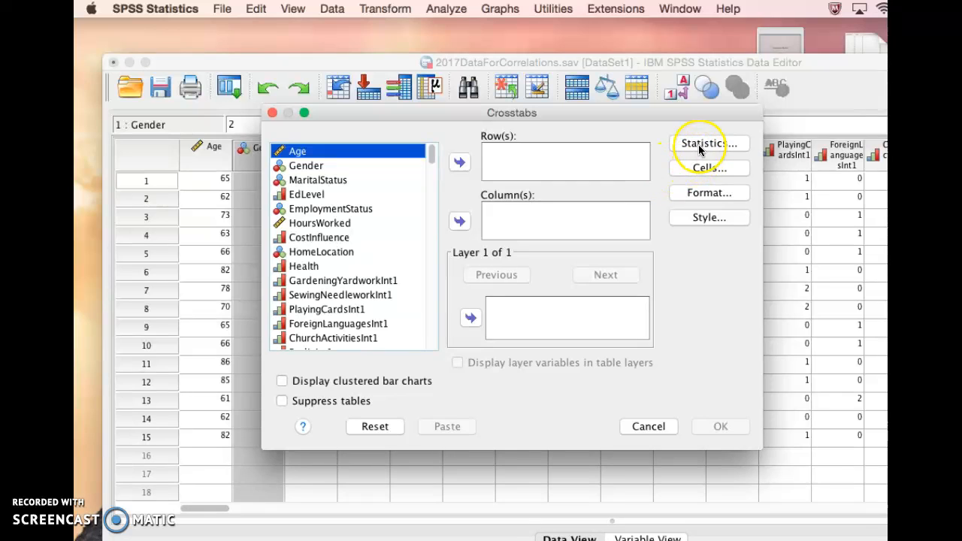
left_click(709, 143)
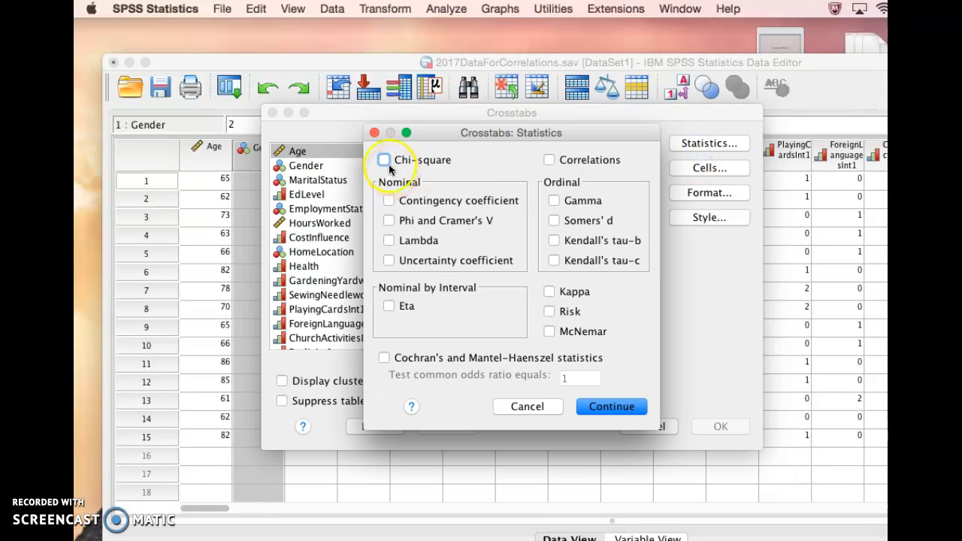
left_click(384, 160)
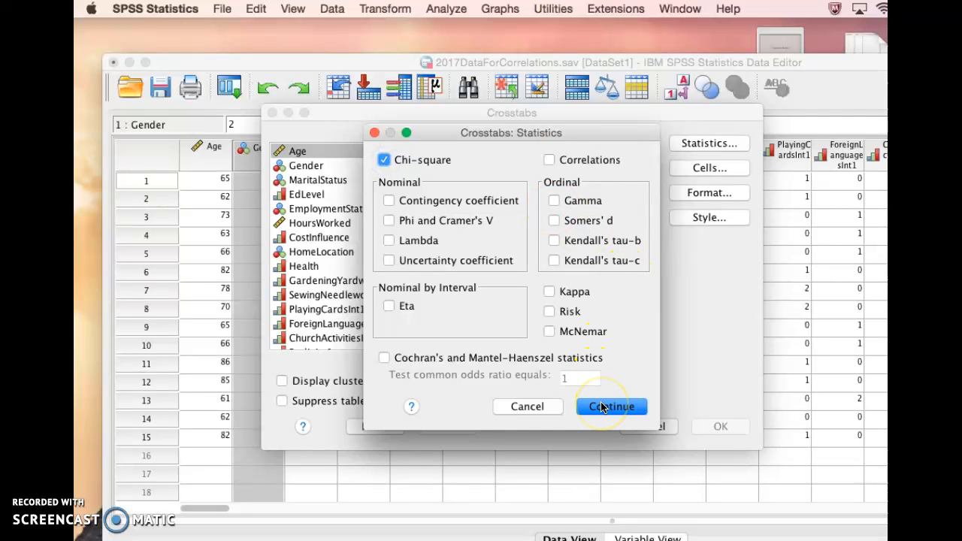
left_click(611, 406)
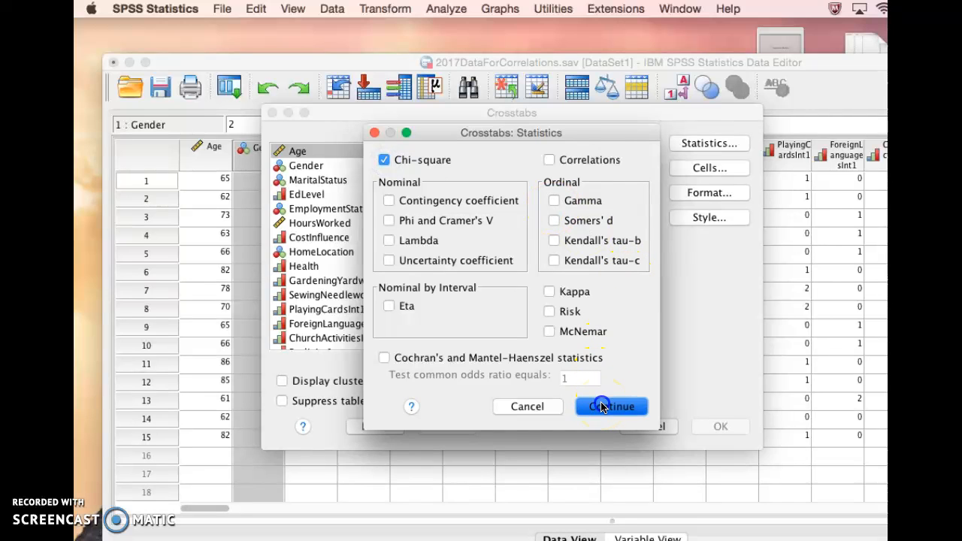
left_click(611, 406)
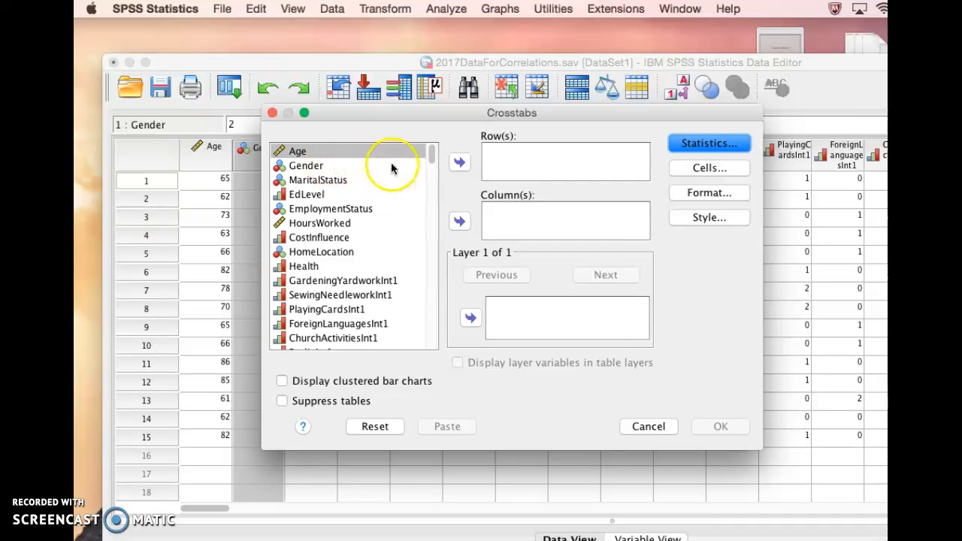
Move Gender into the Row(s) list
left_click(305, 166)
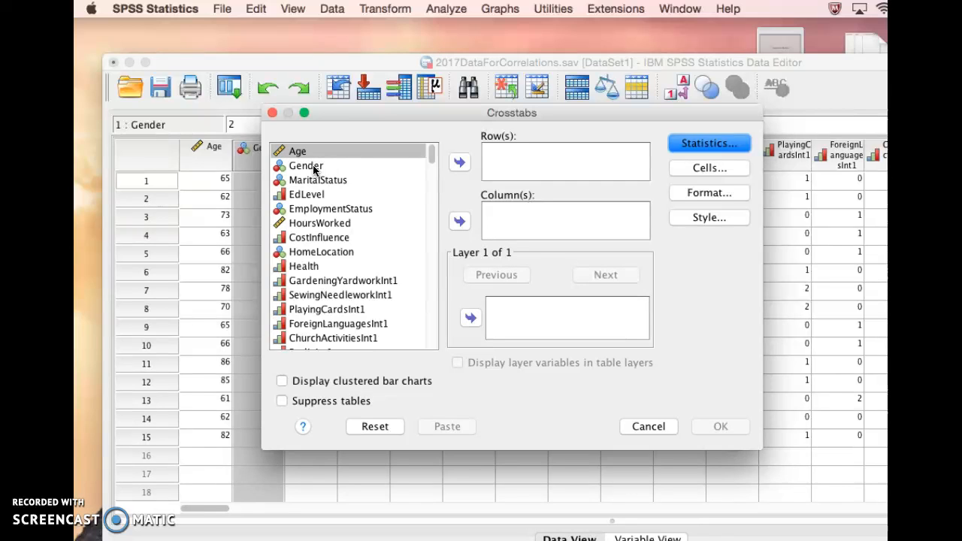
left_click(305, 166)
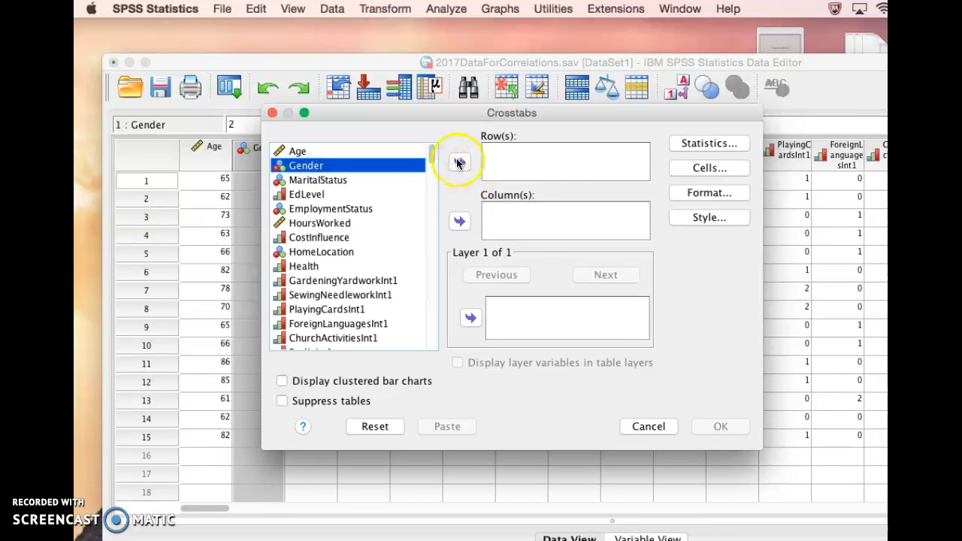
left_click(458, 163)
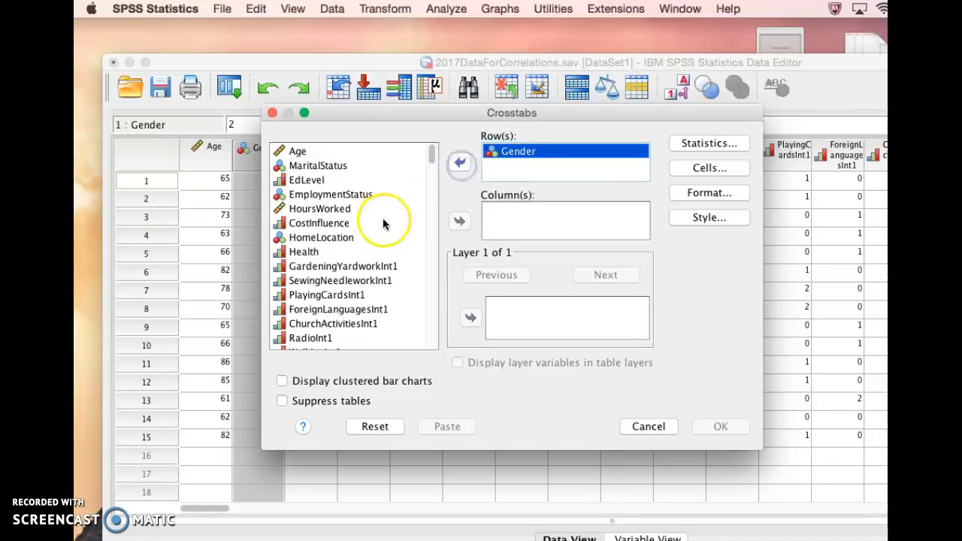
Find CurrentLaundryIroning in the variable list and move it into Column(s)
scroll("down", 3)
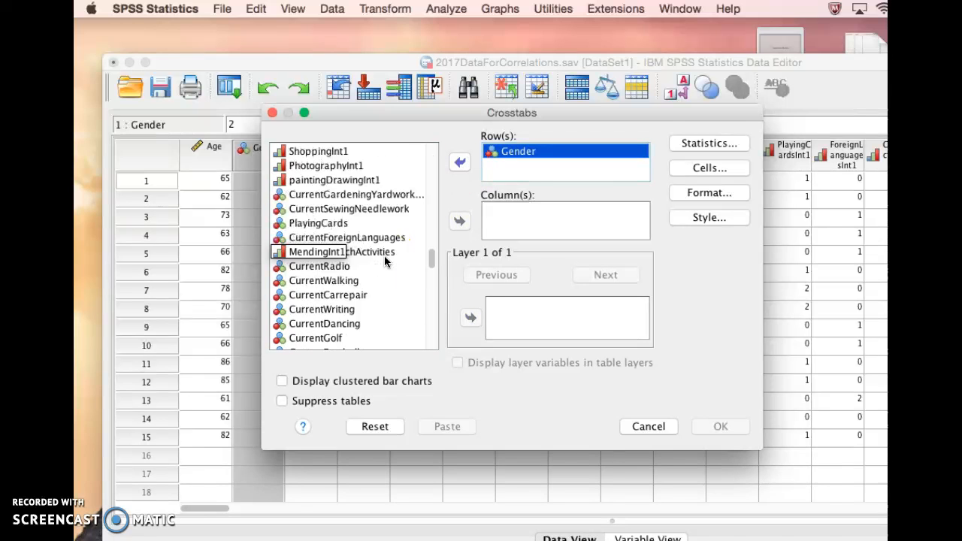
scroll("down", 3)
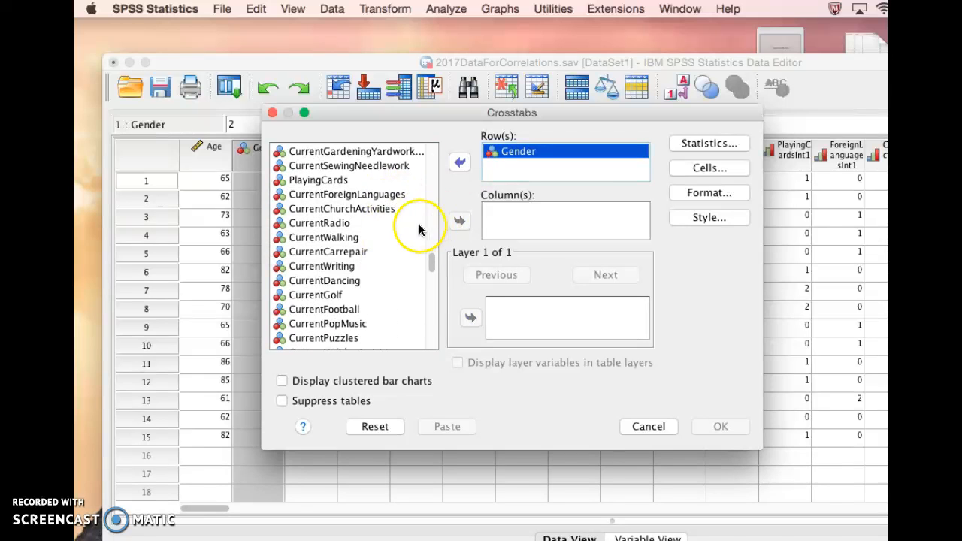
left_click(328, 251)
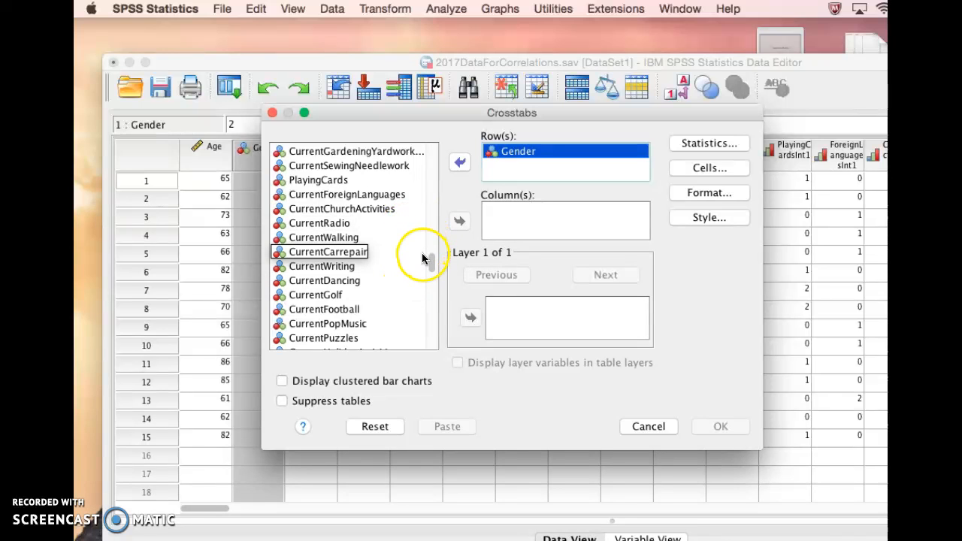
scroll("down", 3)
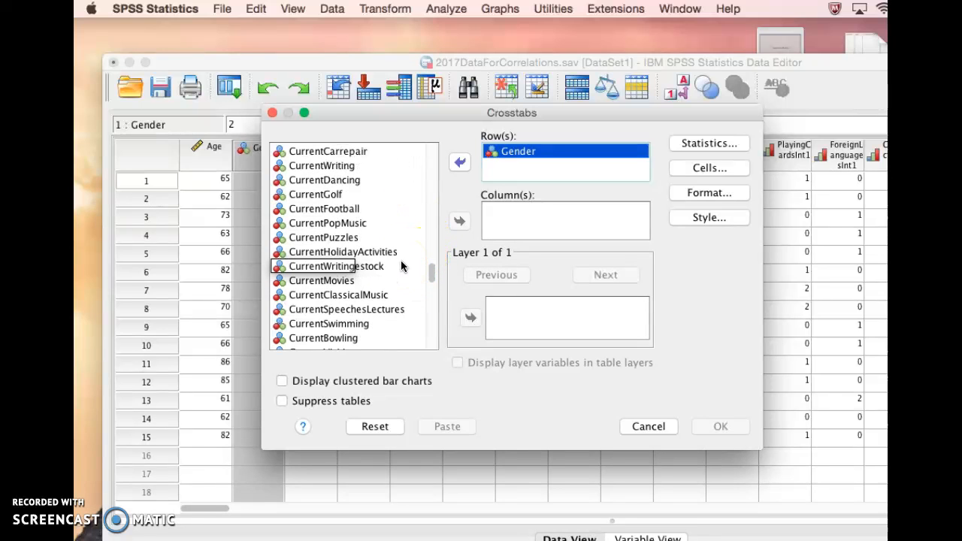
scroll("down", 3)
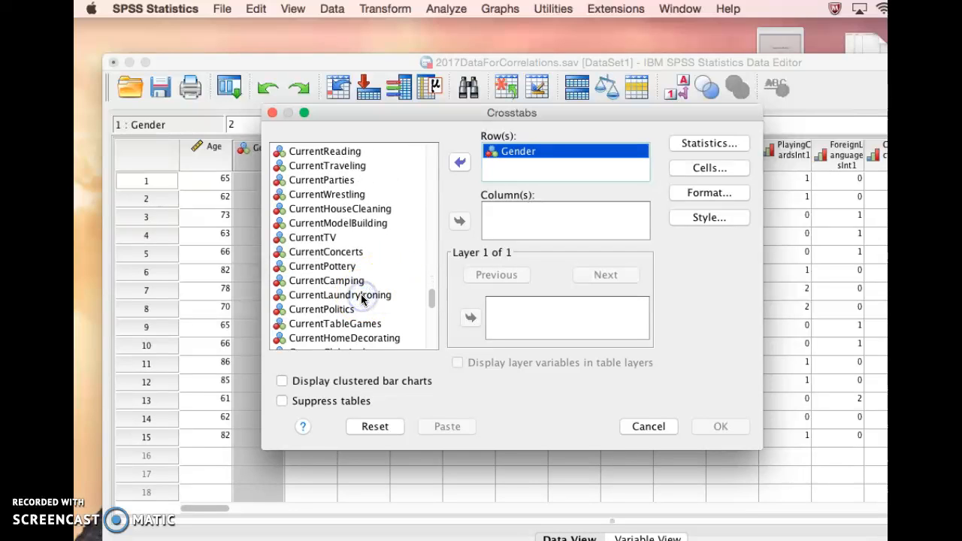
left_click(339, 295)
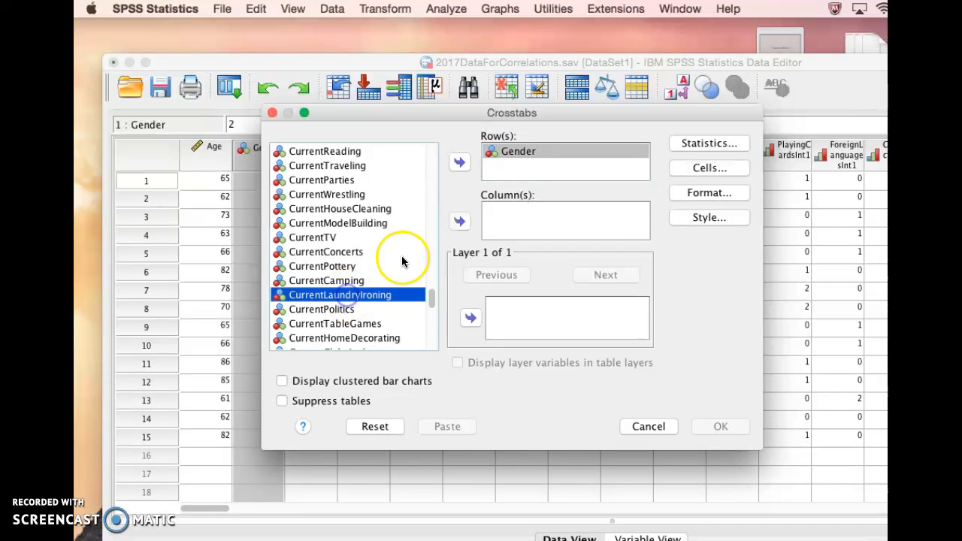
left_click(459, 221)
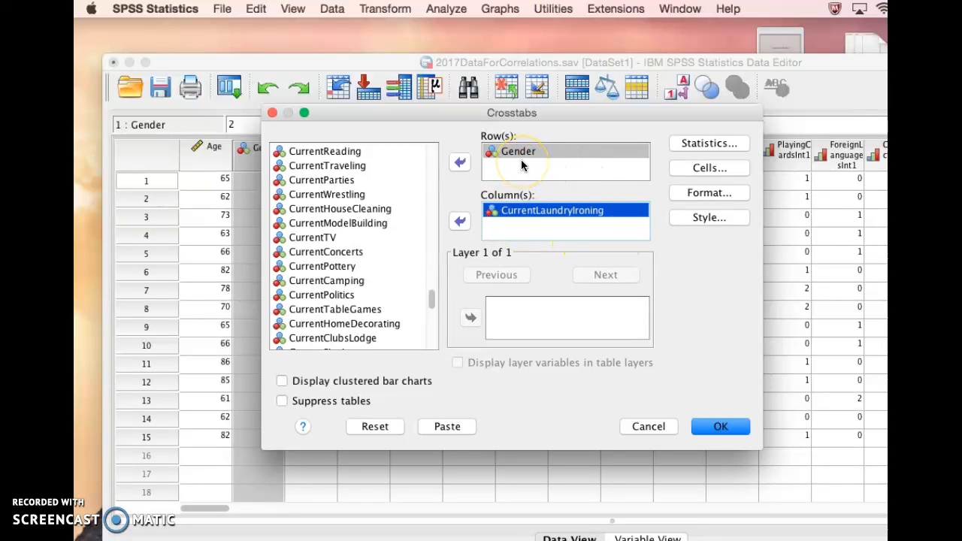
left_click(556, 210)
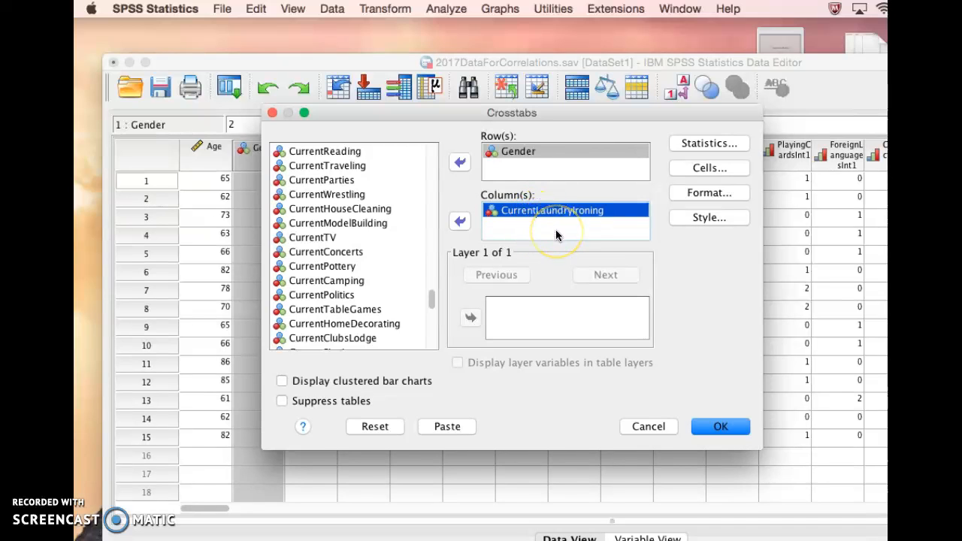
mouse_move(709, 217)
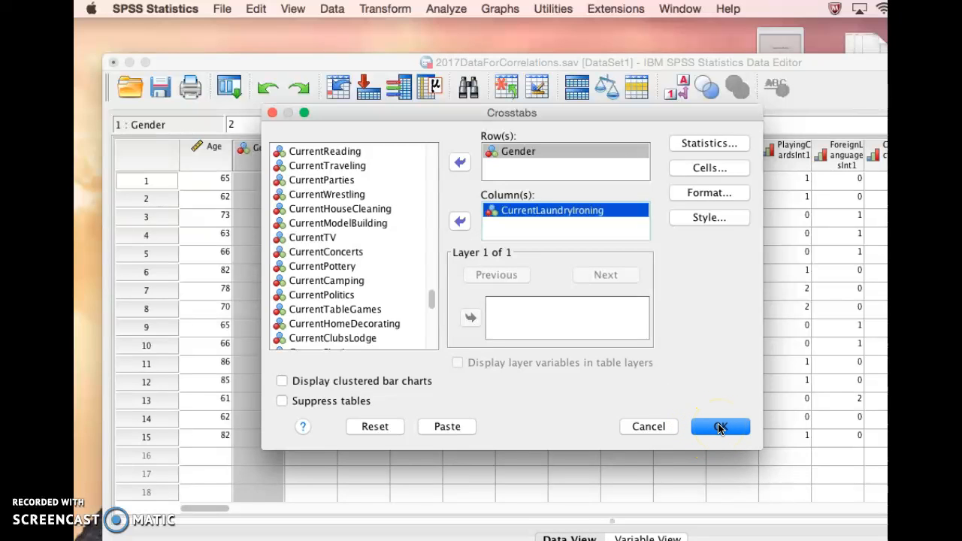
Run the crosstab and select the Gender × CurrentLaundryIroning table (Pearson 4.286, p = .038)
left_click(719, 426)
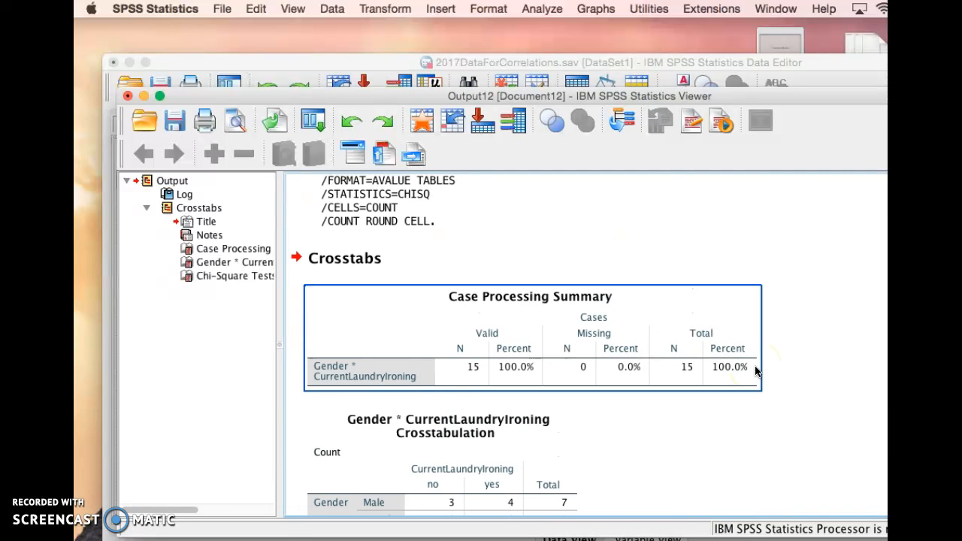
scroll("down", 3)
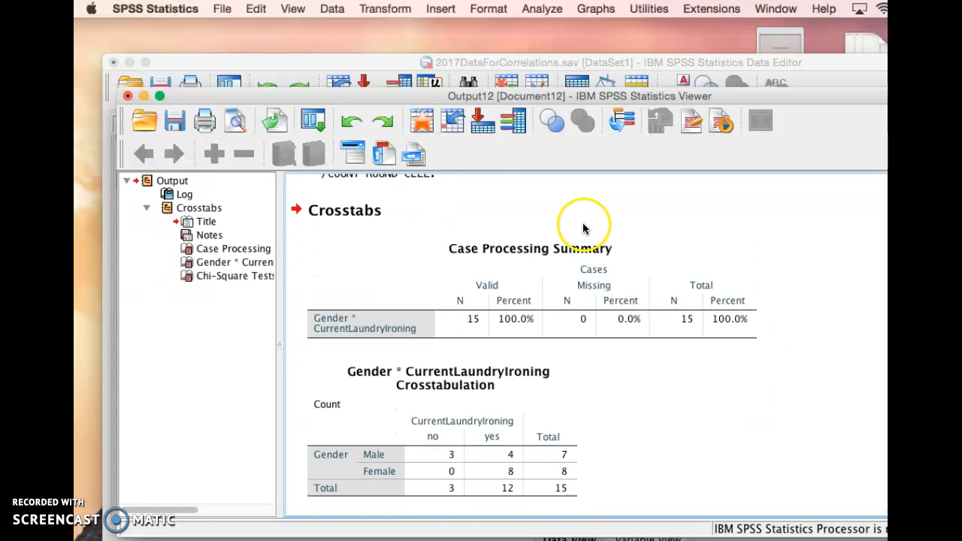
mouse_move(528, 336)
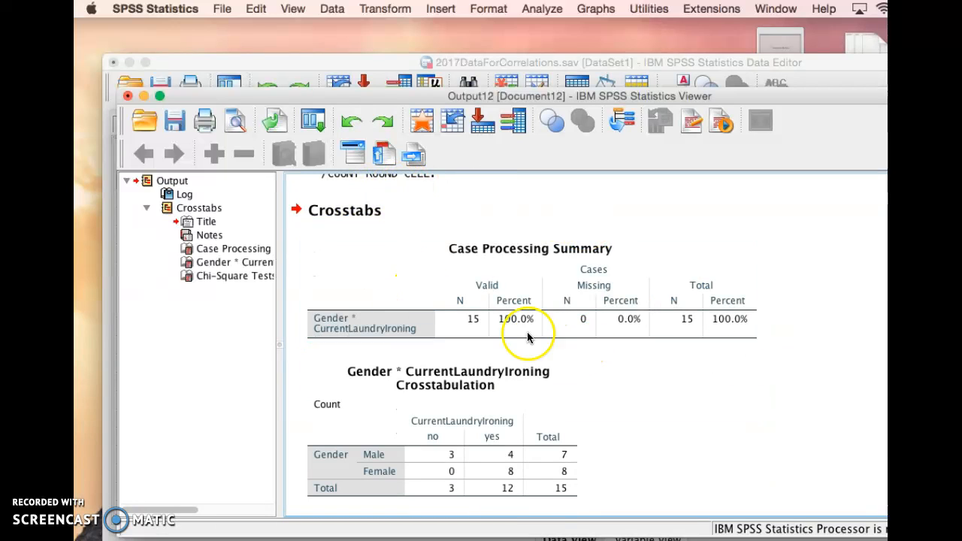
scroll("down", 3)
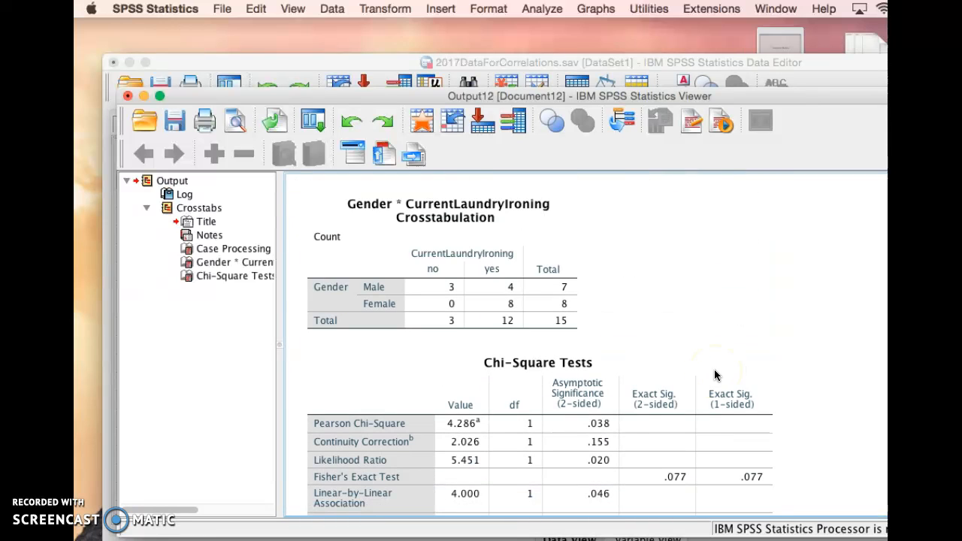
left_click(347, 293)
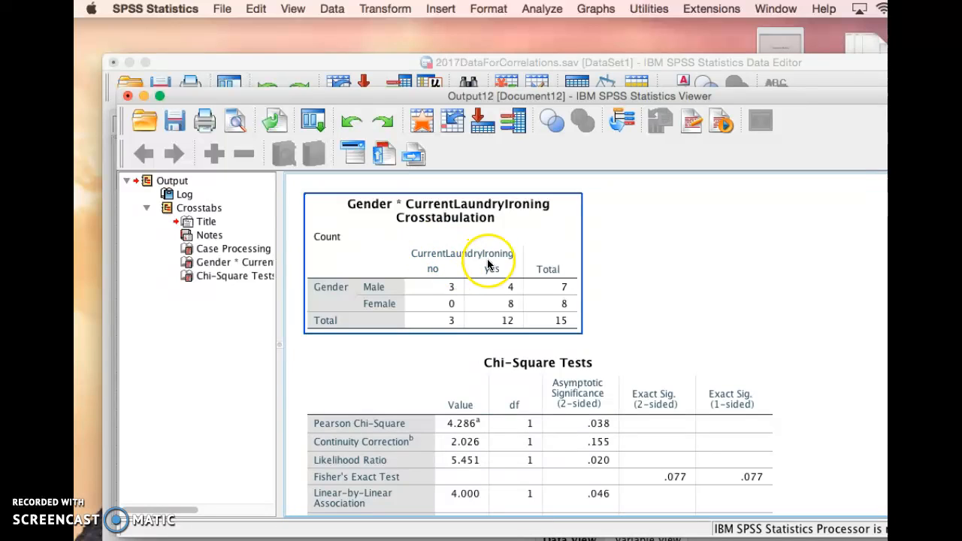
mouse_move(464, 261)
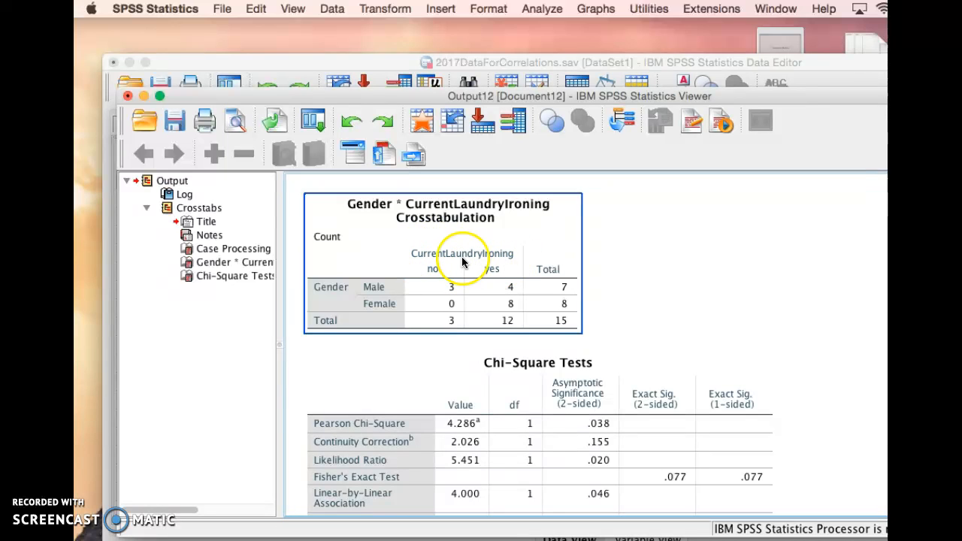
mouse_move(387, 286)
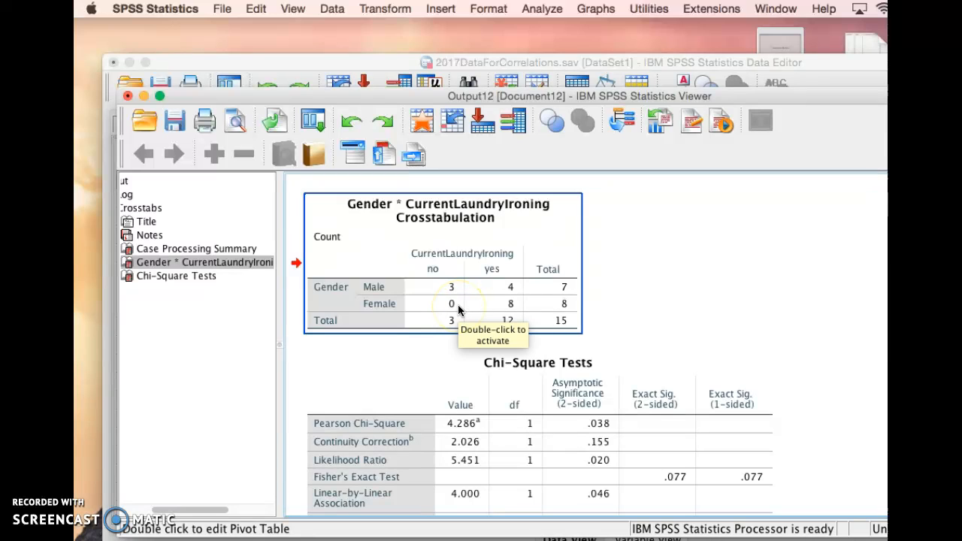
mouse_move(517, 306)
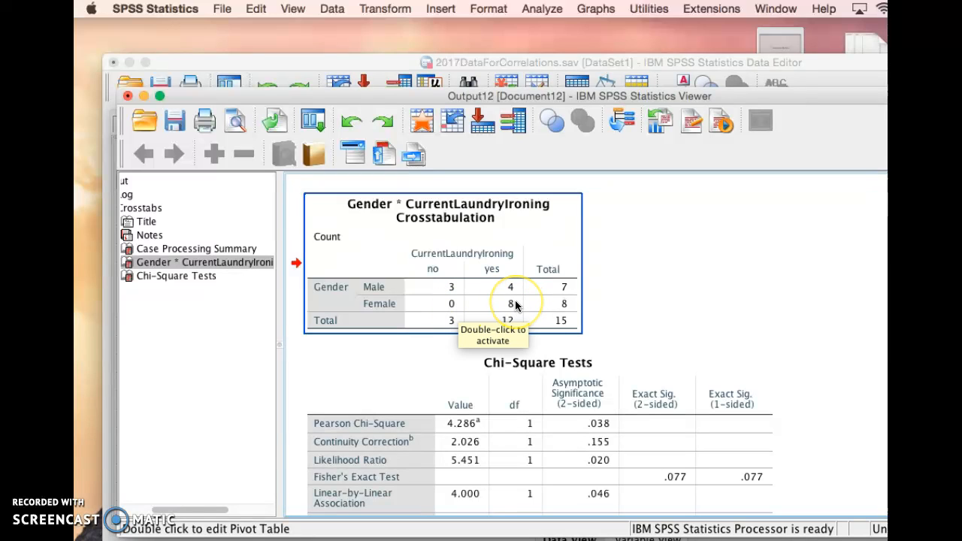
mouse_move(631, 293)
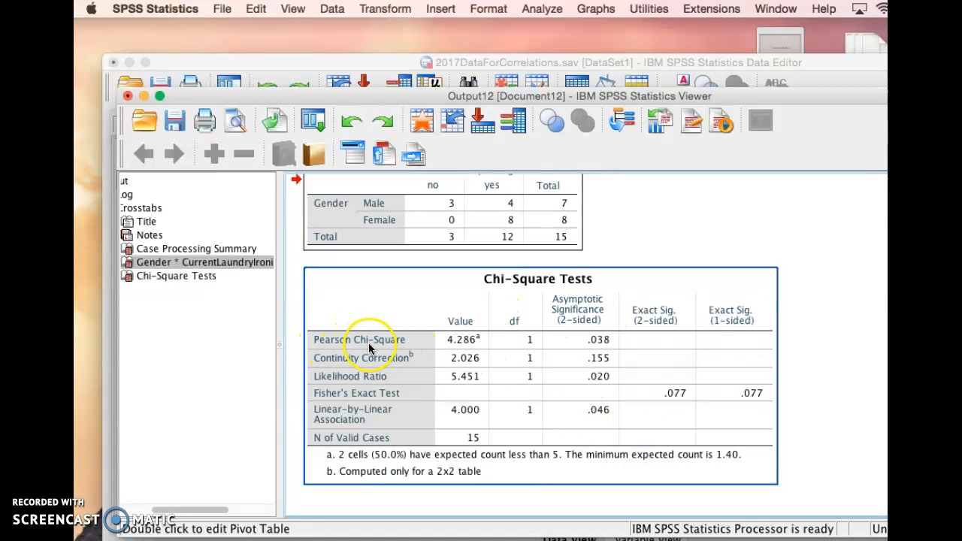
mouse_move(331, 356)
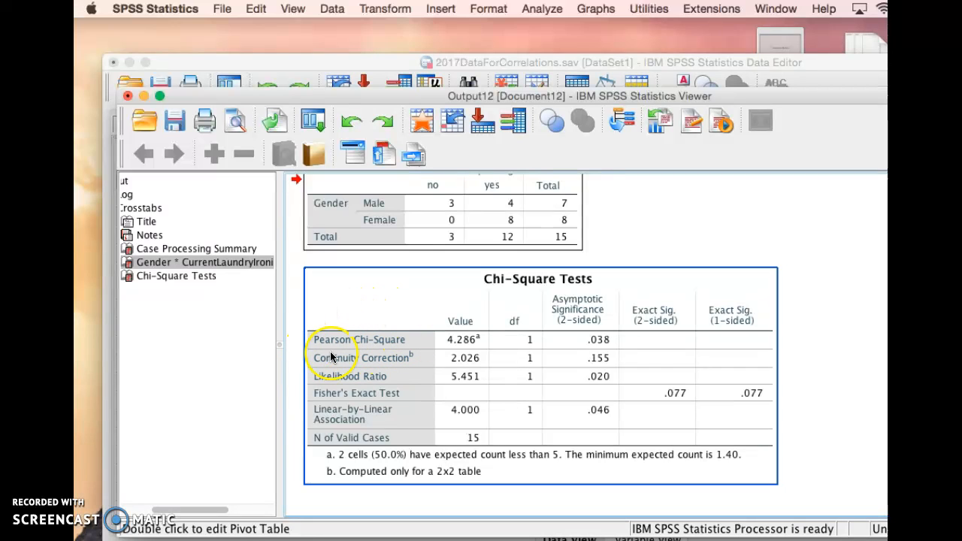
mouse_move(410, 346)
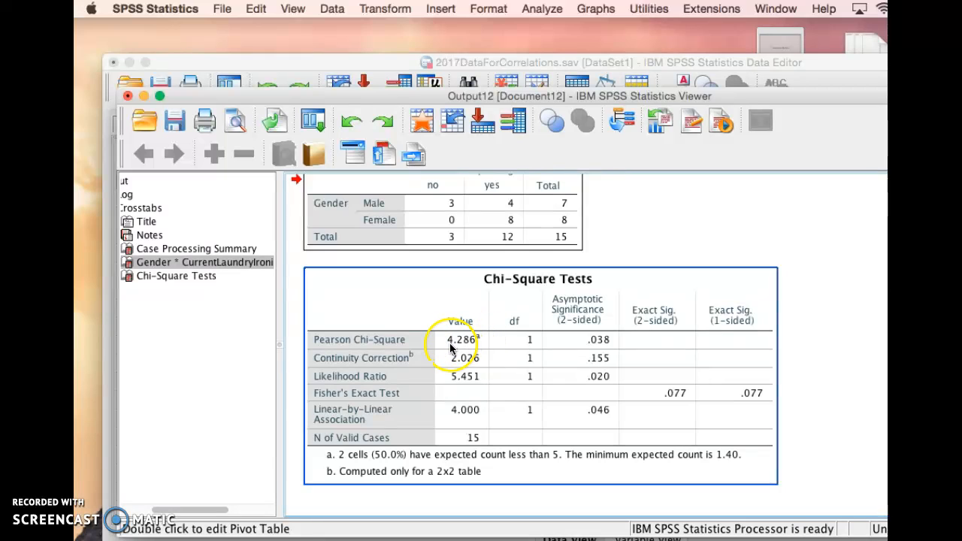
mouse_move(458, 345)
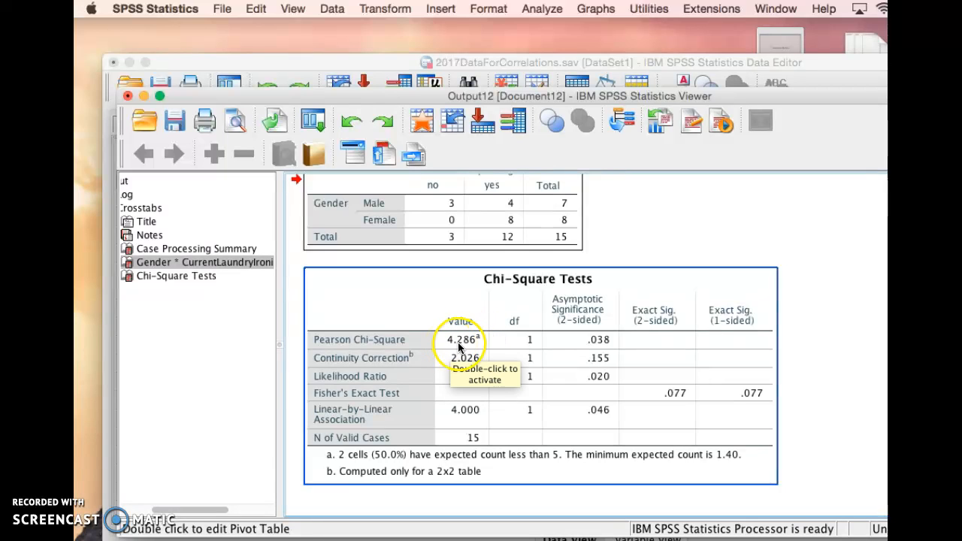
mouse_move(533, 346)
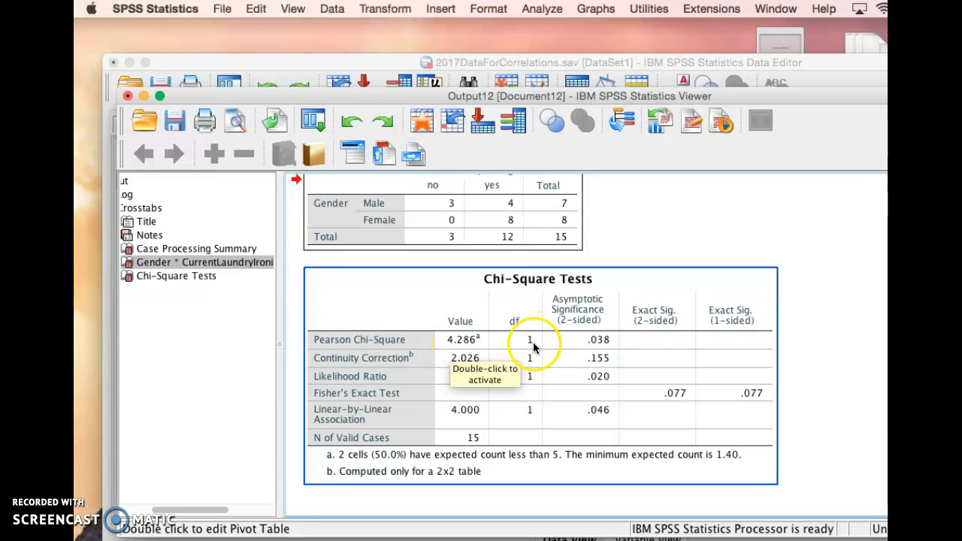
mouse_move(586, 344)
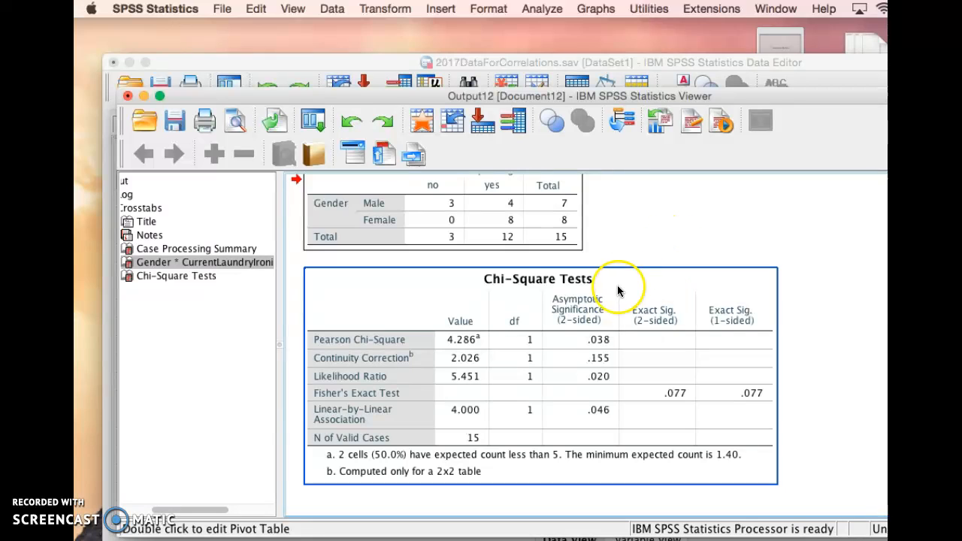
mouse_move(579, 338)
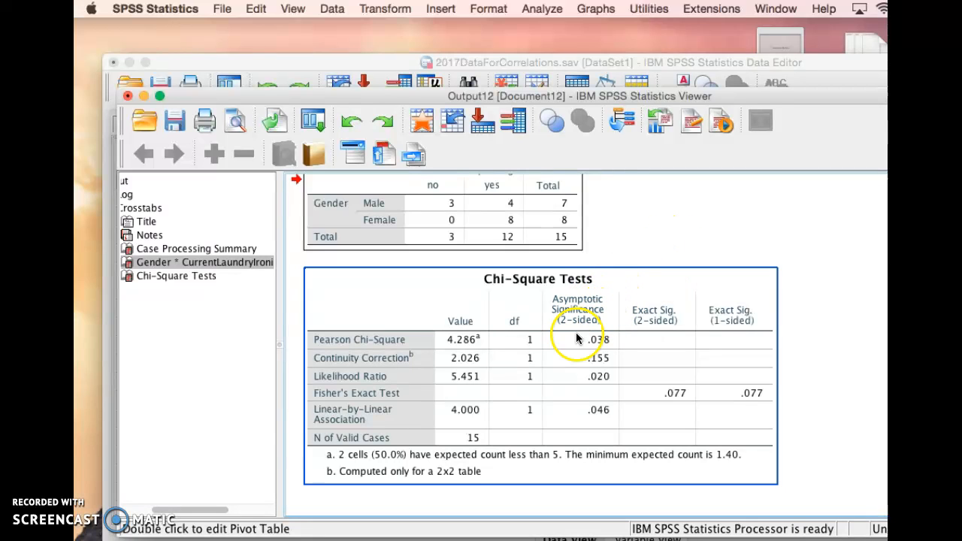
mouse_move(588, 348)
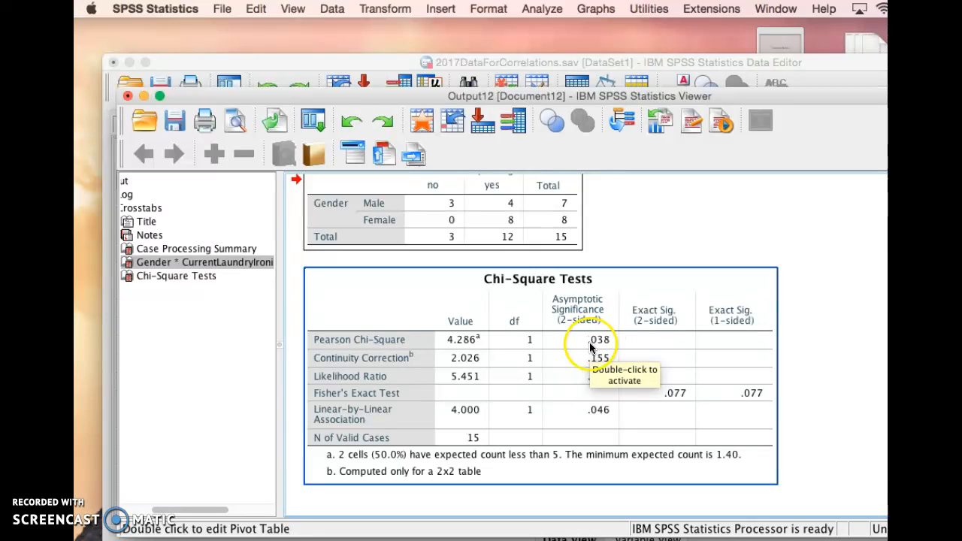
mouse_move(598, 350)
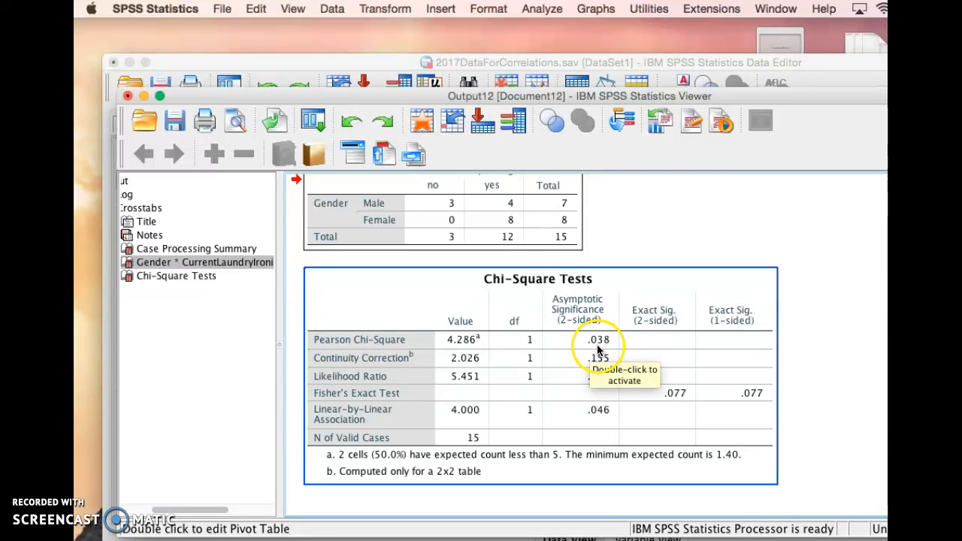